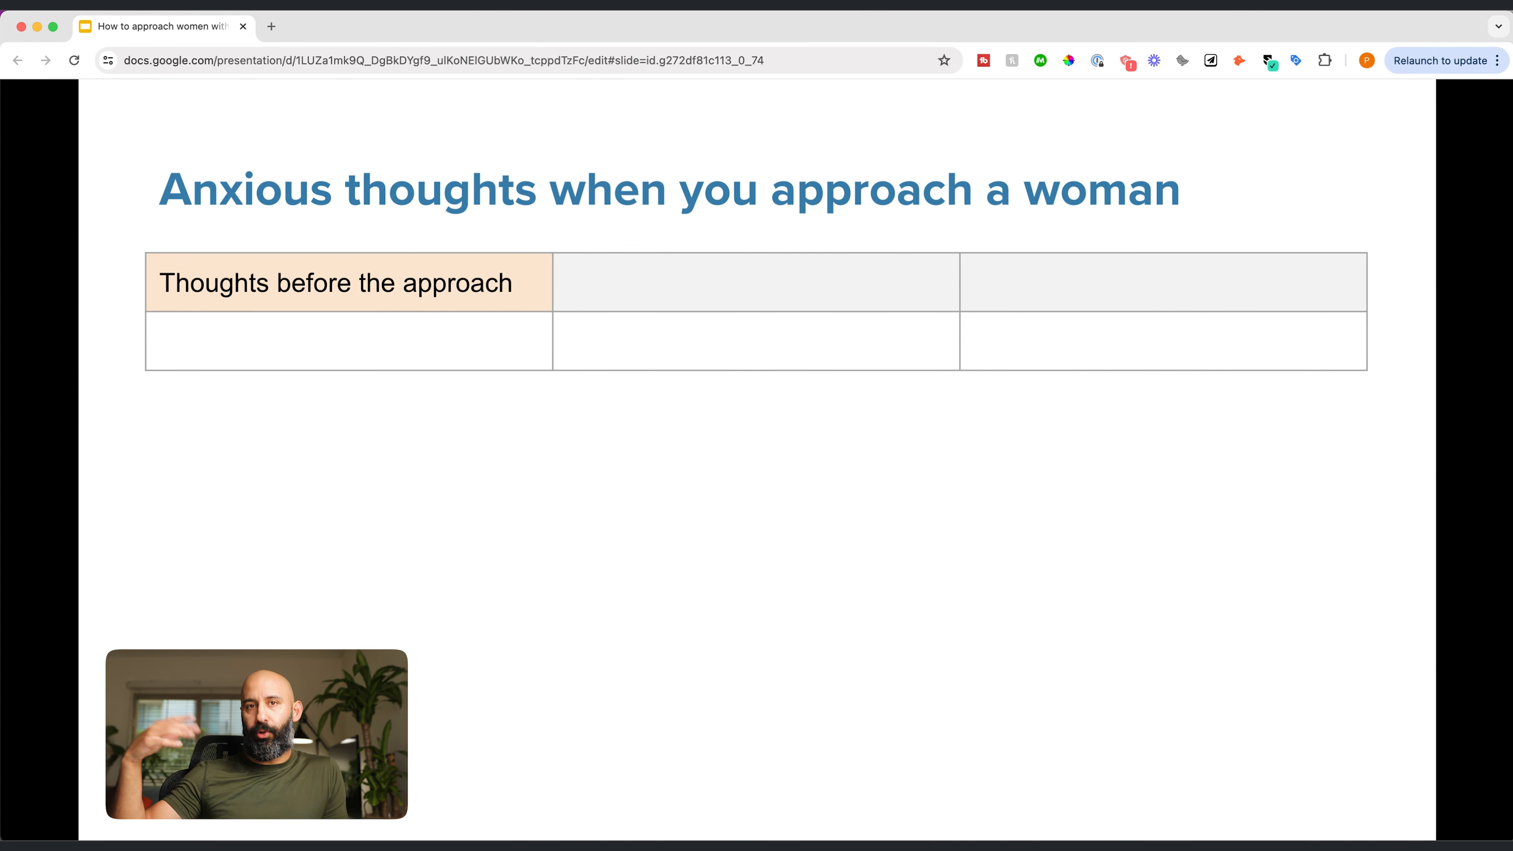
- Add 'Thoughts during the approach' as the second column heading of the anxious-thoughts table
{"action": "type", "text": "Thoughts during the approach"}
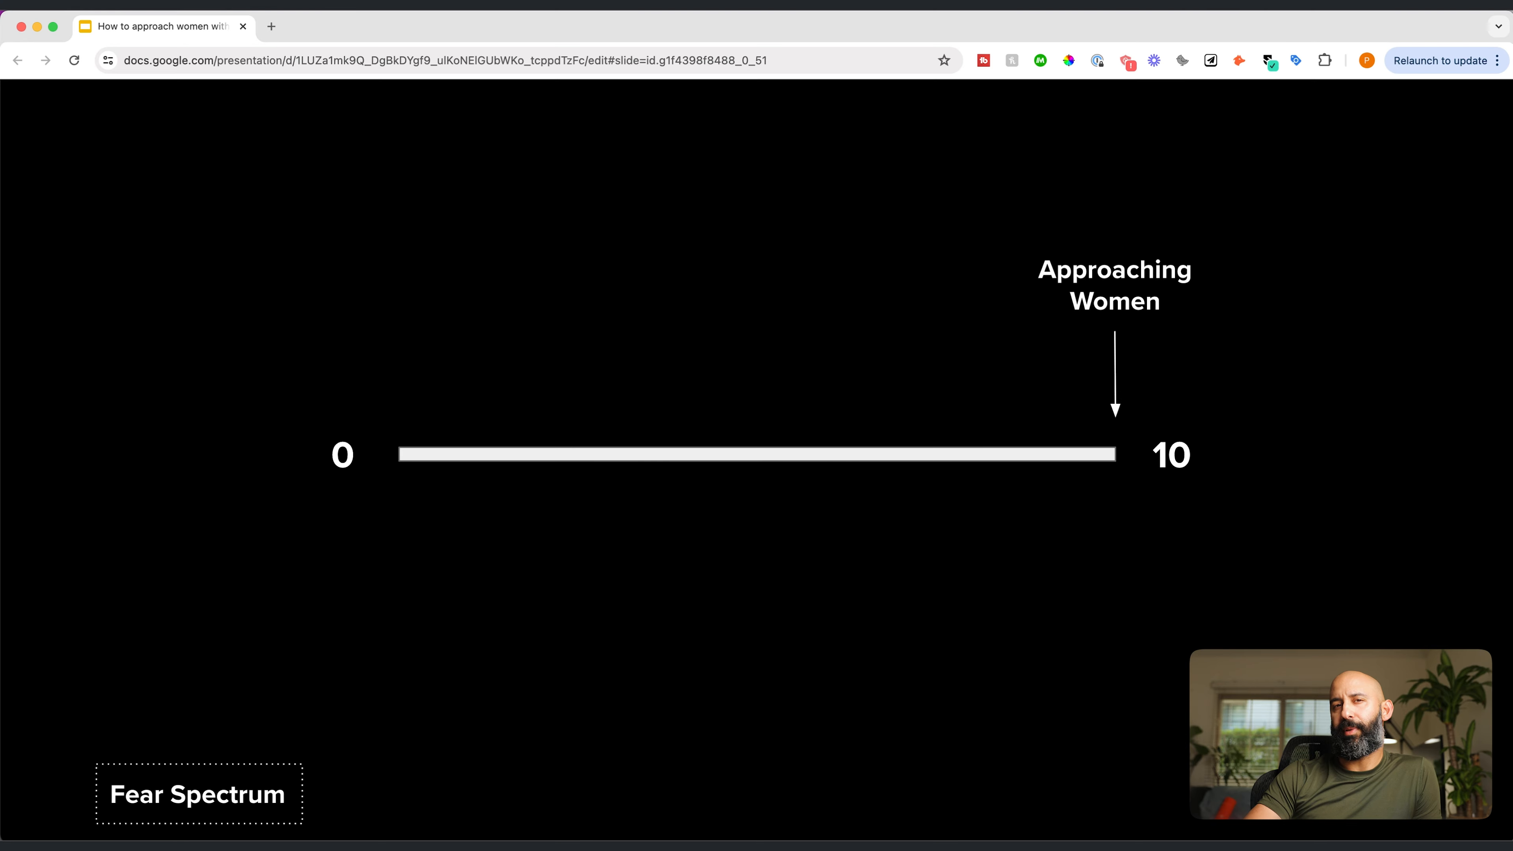
- Advance past the Fear Spectrum slide to the overthinking-versus-confident-thoughts slide
{"action": "key", "text": "Right"}
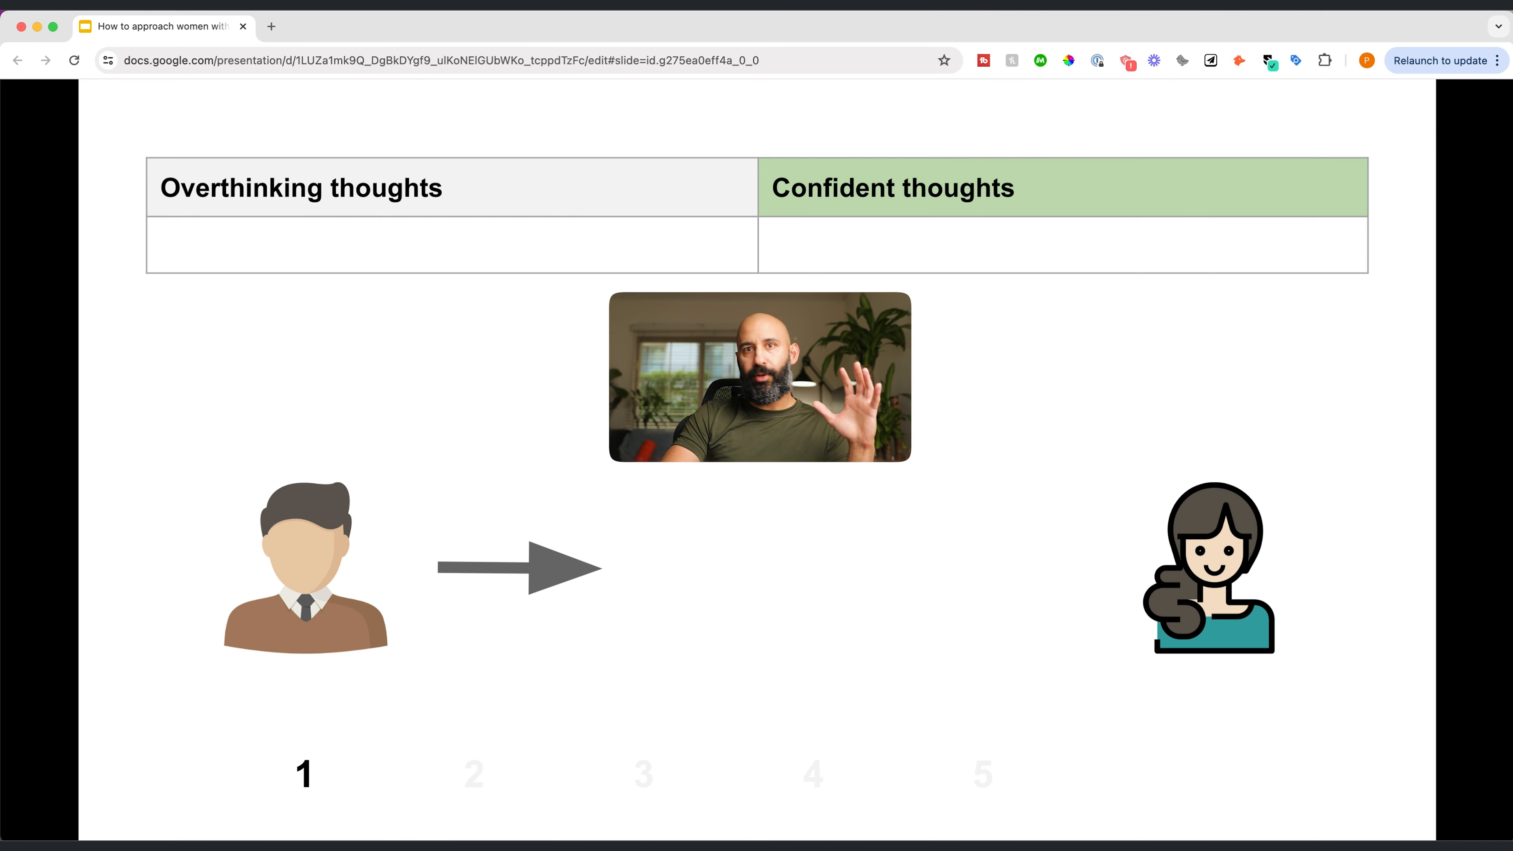
- Enter "I can't do this" and "Am I good enough?" under Overthinking thoughts
{"action": "type", "text": "\"I can't do this\""}
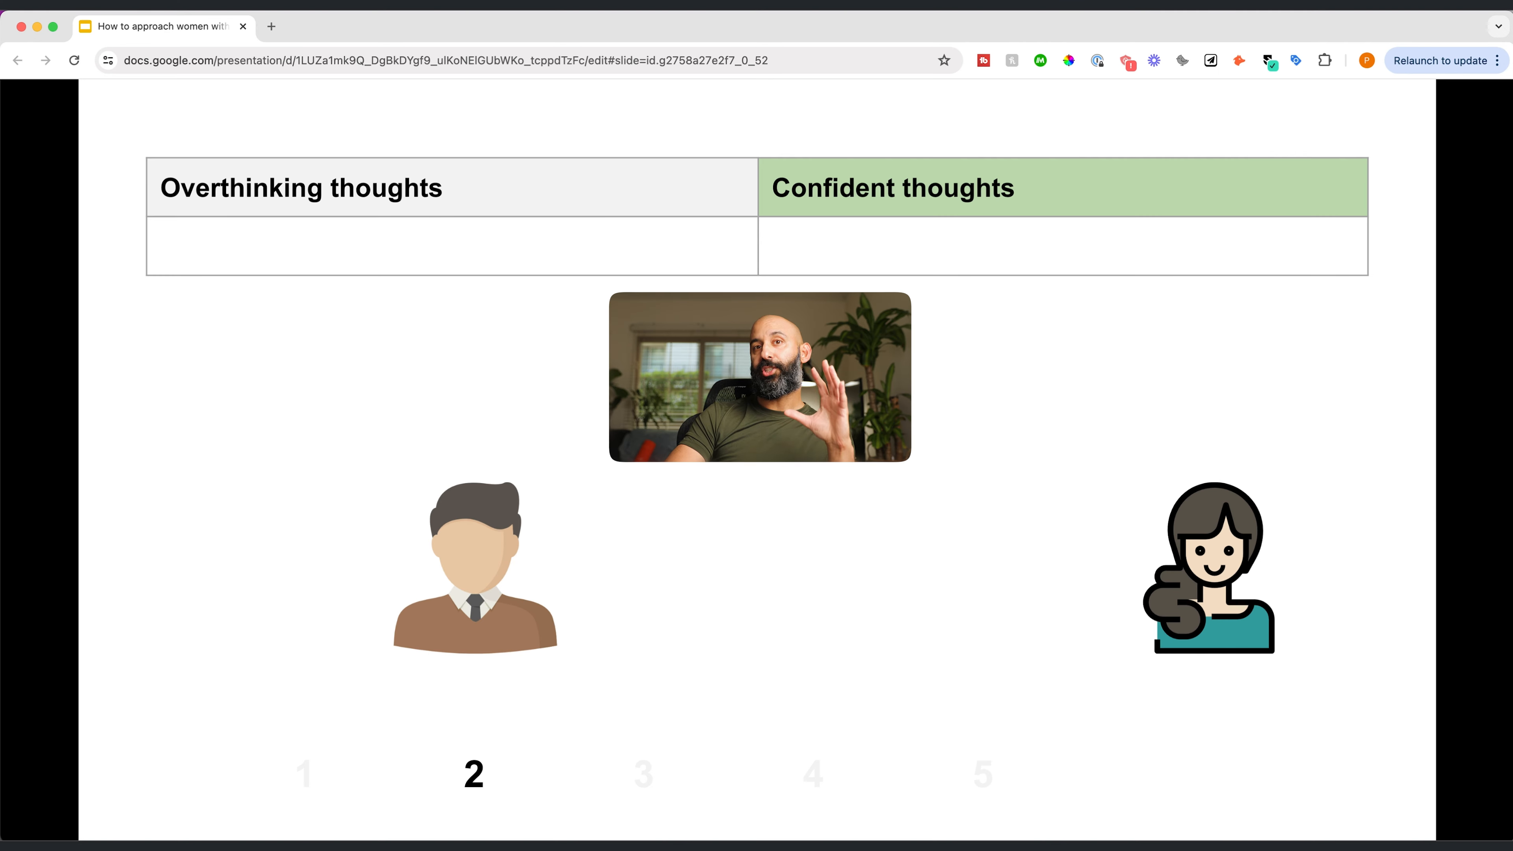
{"action": "type", "text": "\"Am I good enough?\""}
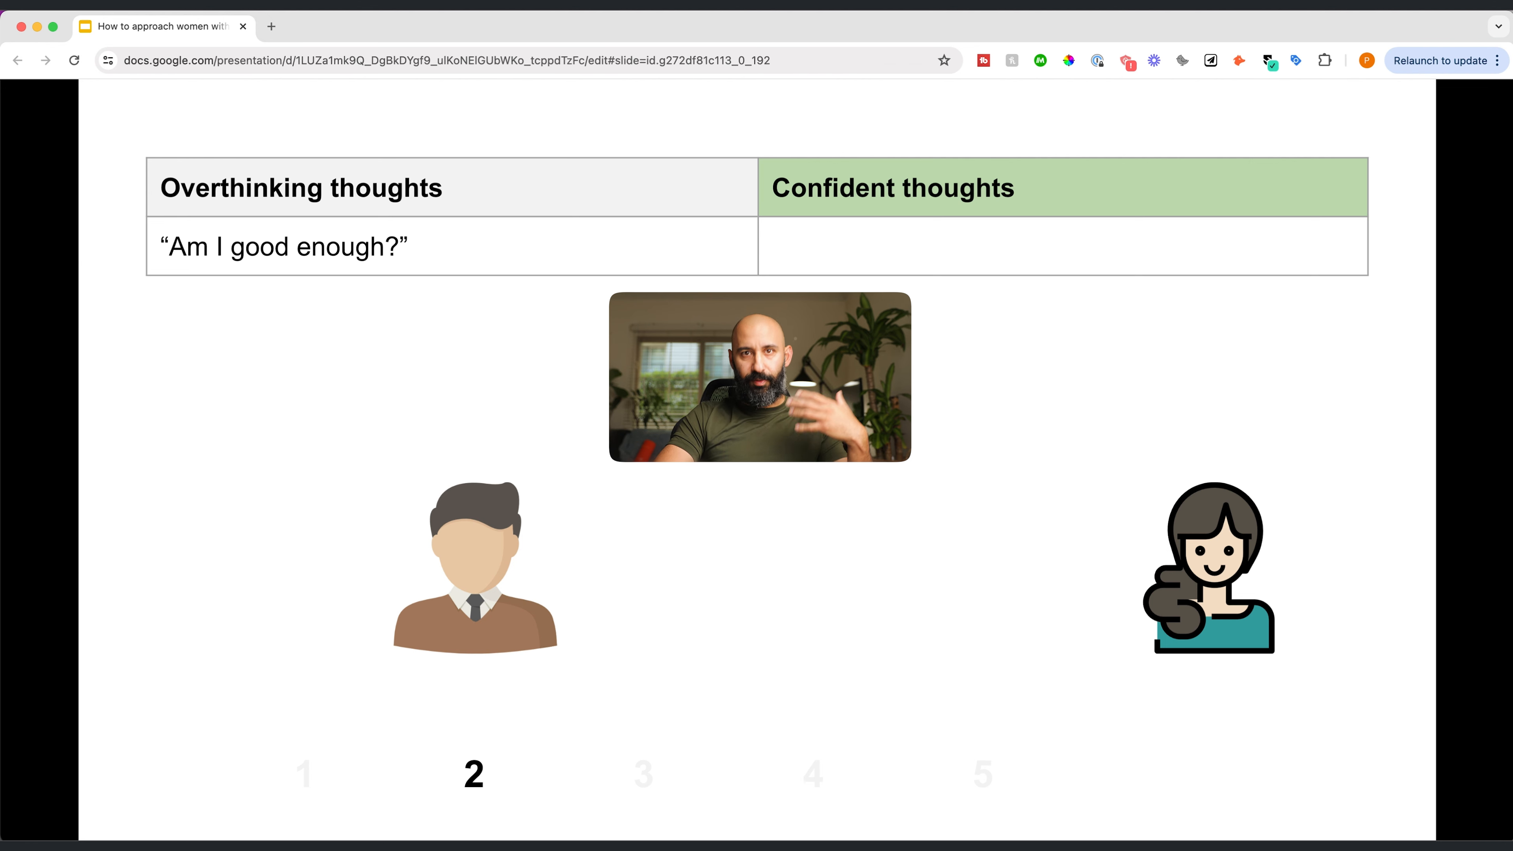